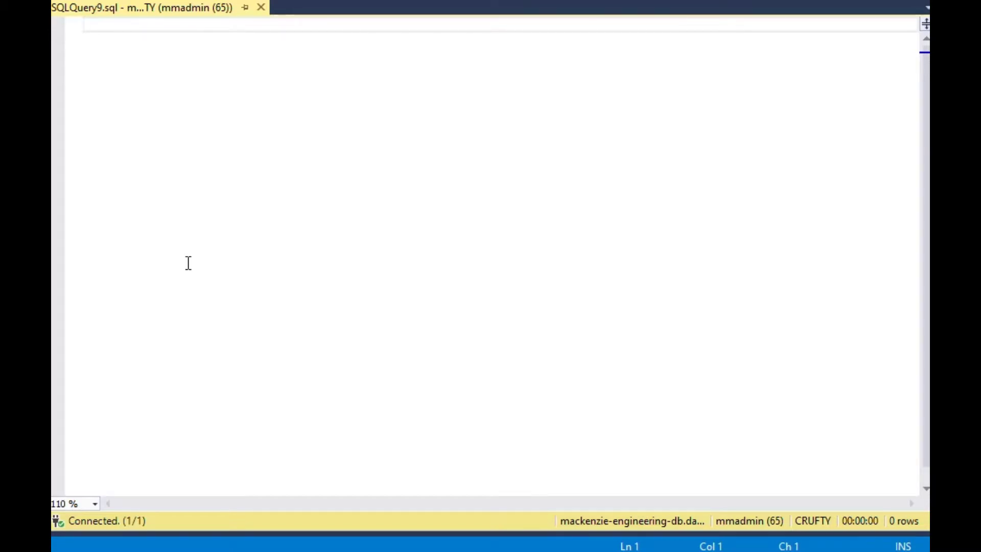
Step: Write Select * From SalesLT.Product; and run it to return all 295 product rows
type("S")
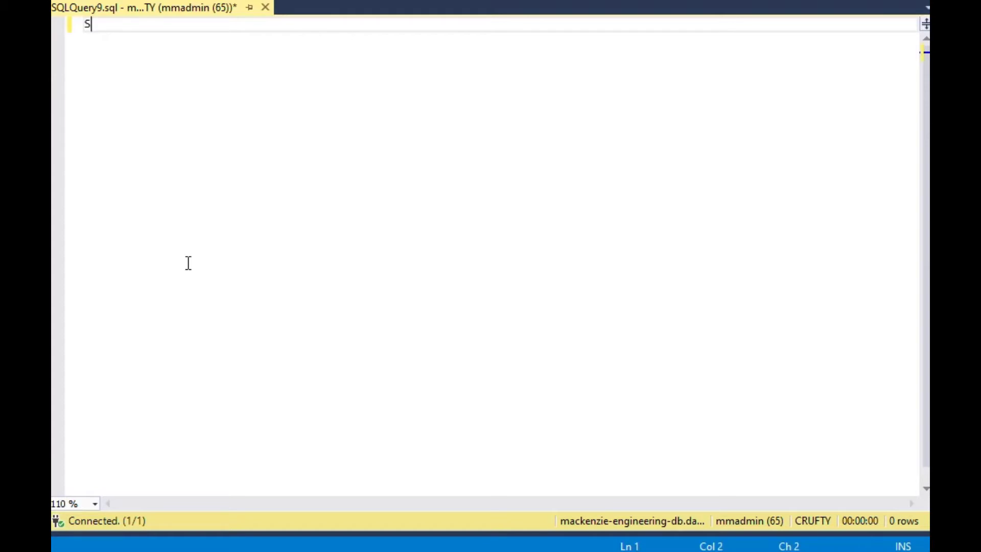
type("elect")
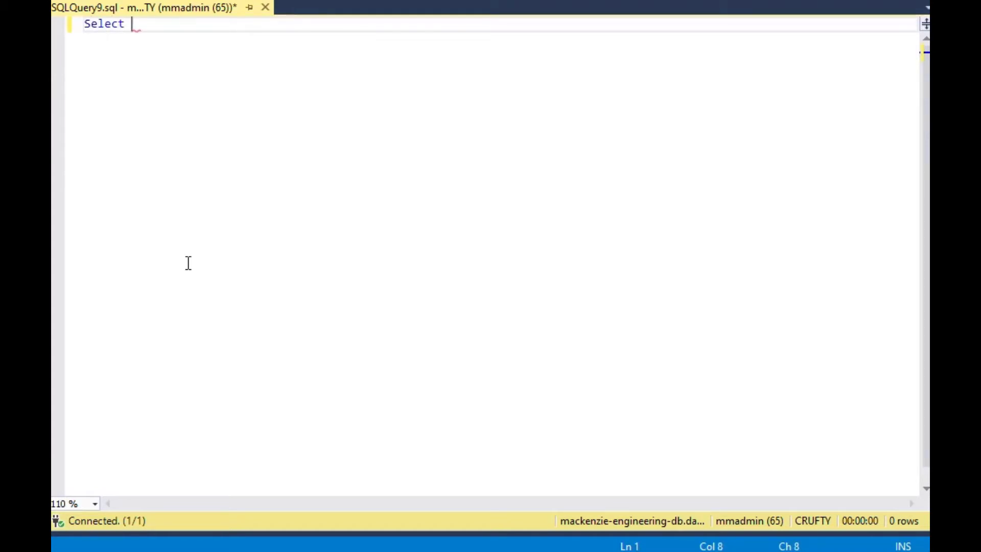
type("* From")
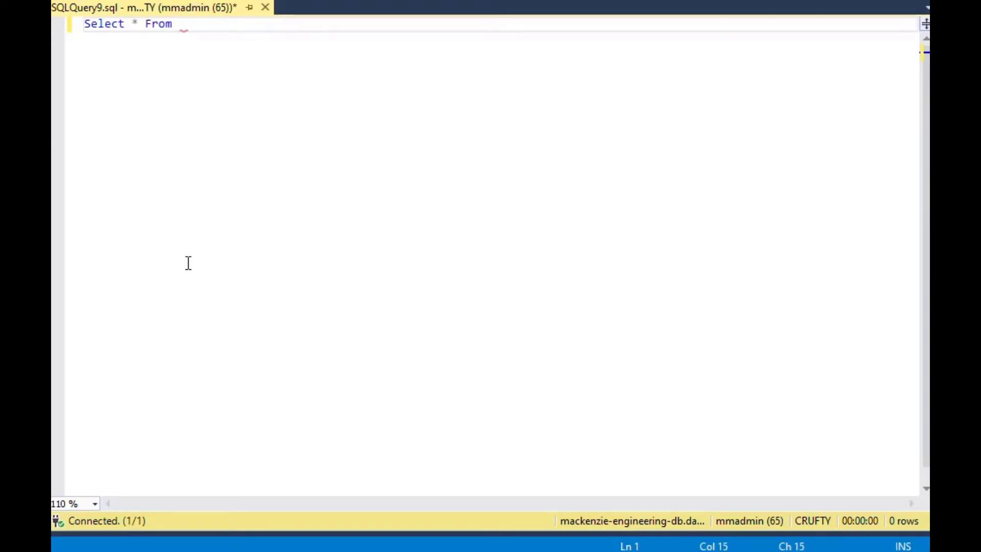
type("SalesLT.Product;")
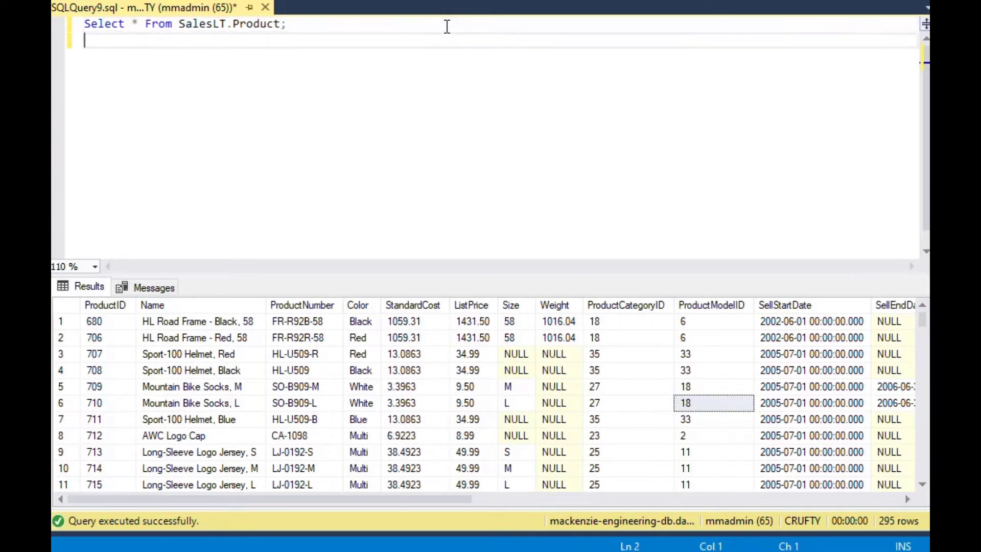
Step: Write Select * From SalesLT.SalesOrderDetail; as a second query and run it
type("Select *")
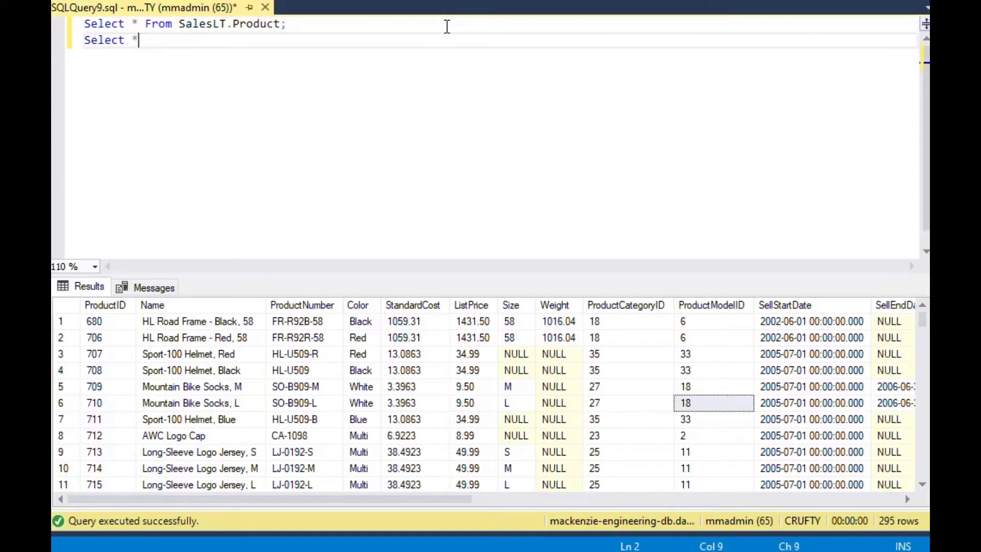
type("From Or")
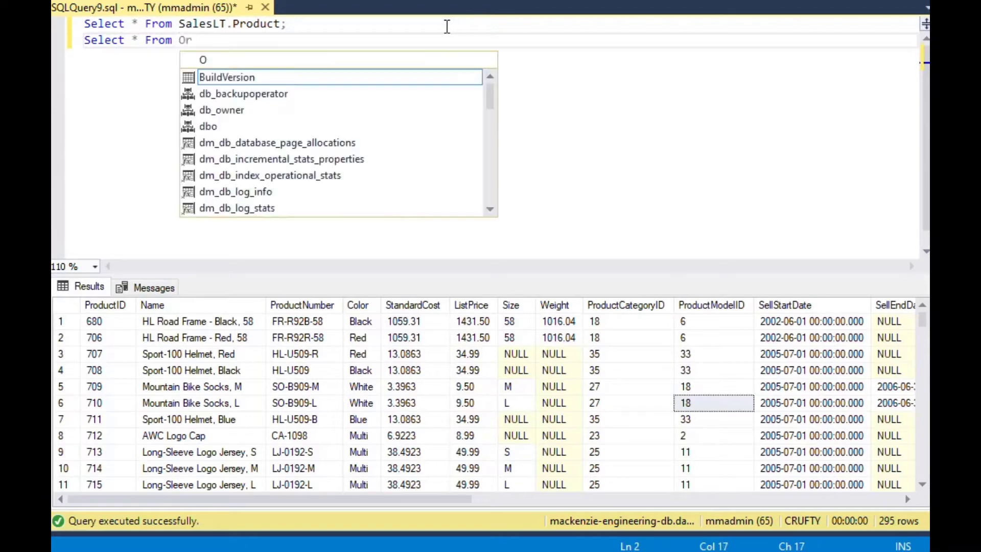
type("SalesLT.SalesOrderDetail")
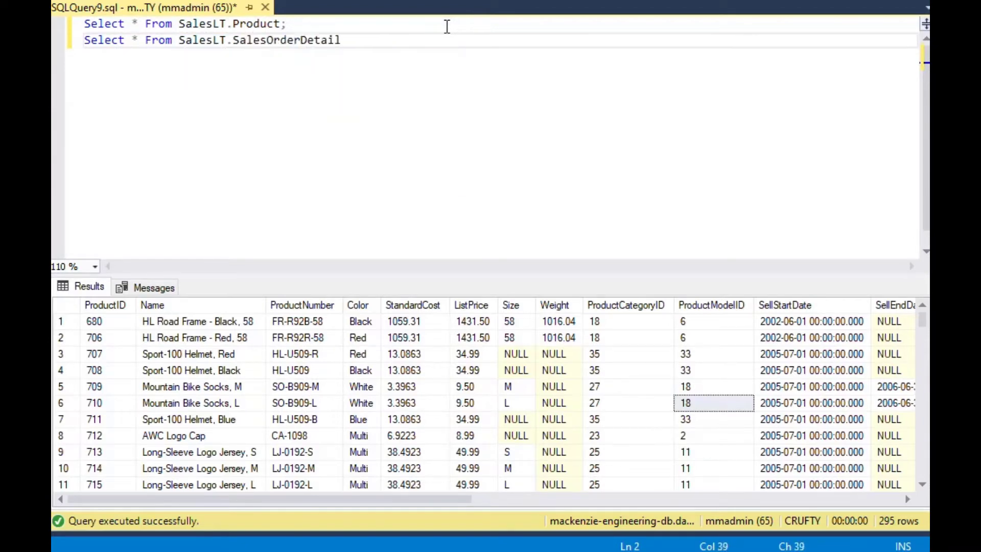
type(";")
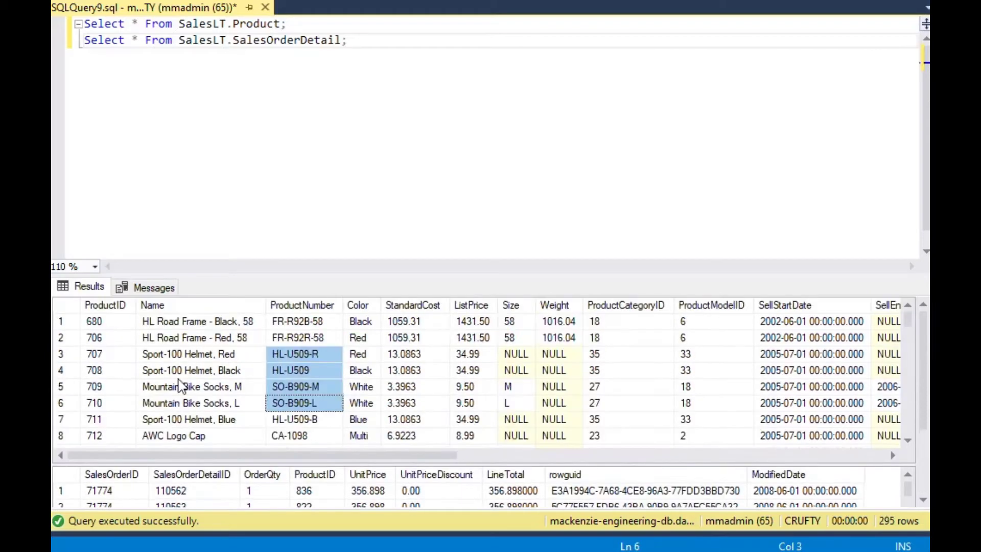
mouse_move(317, 86)
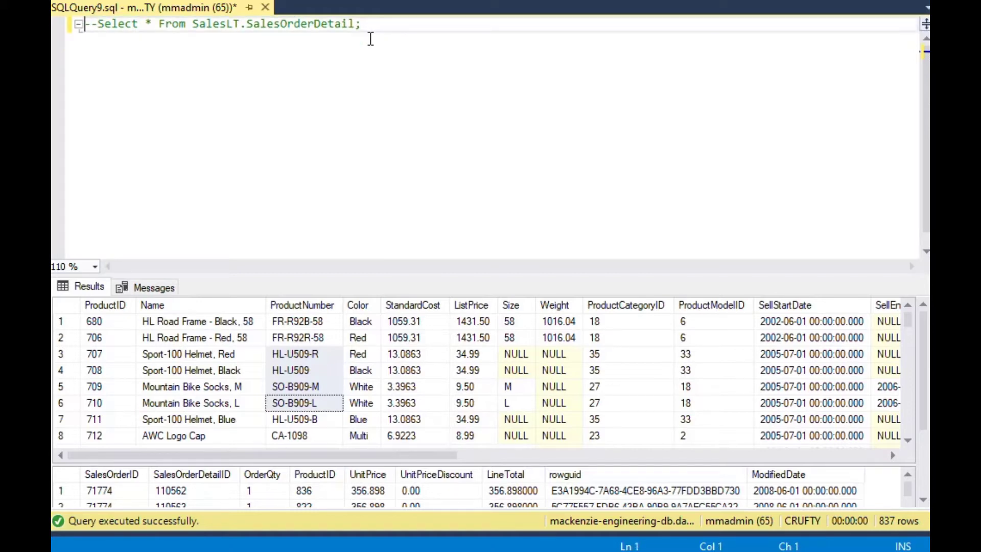
Step: Retype the Product query with Top 1 after Select and run it for a single row
type("Select * From SalesLT.Product;")
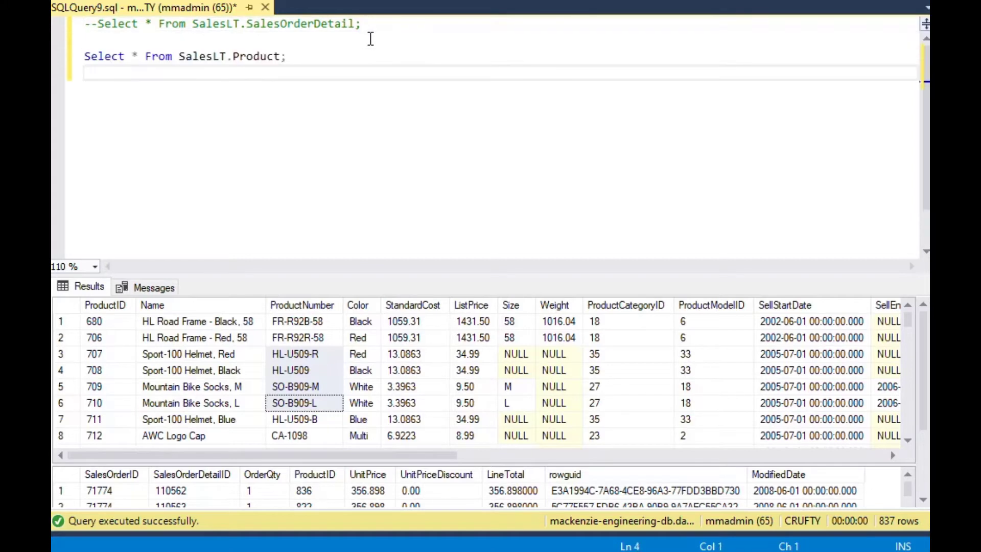
left_click(131, 56)
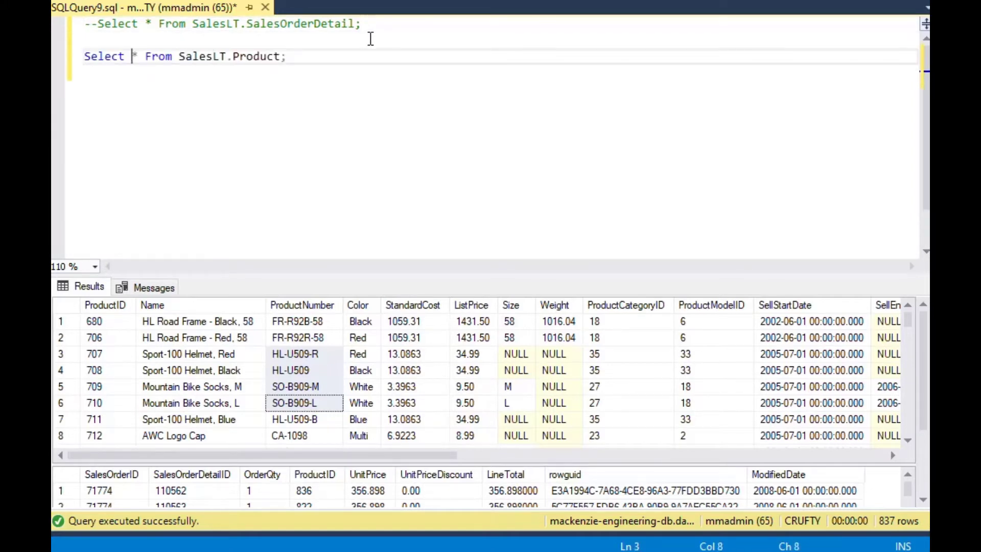
type("Top 1")
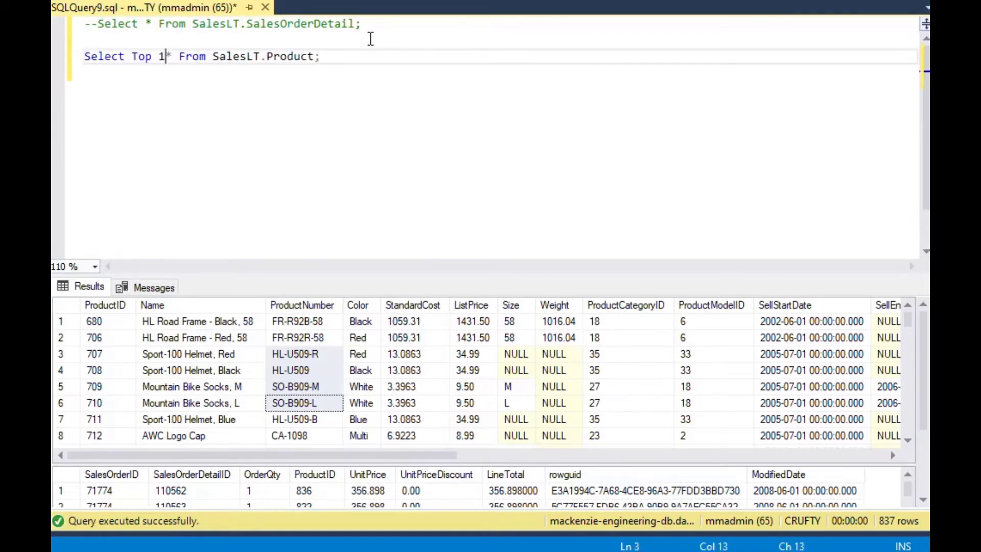
type("\" \"")
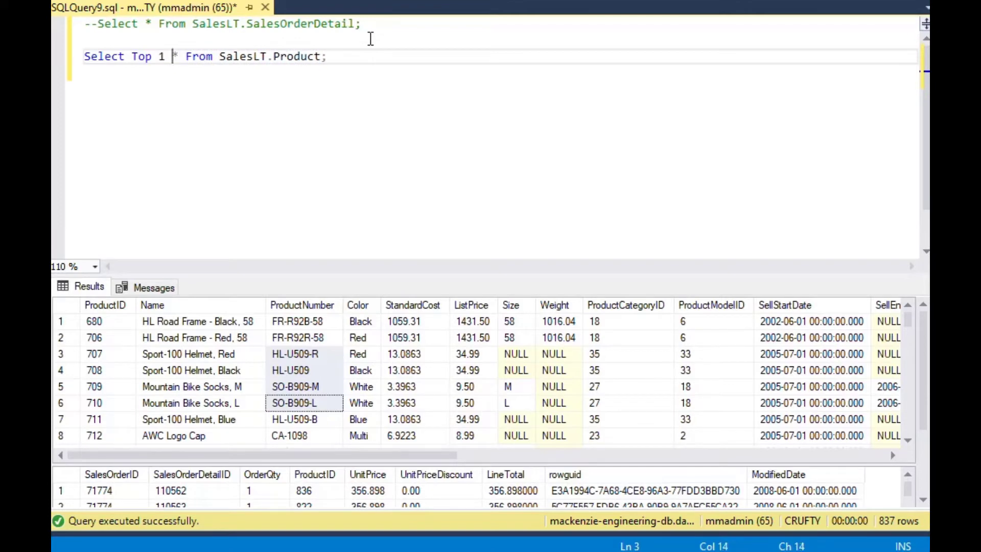
key("F5")
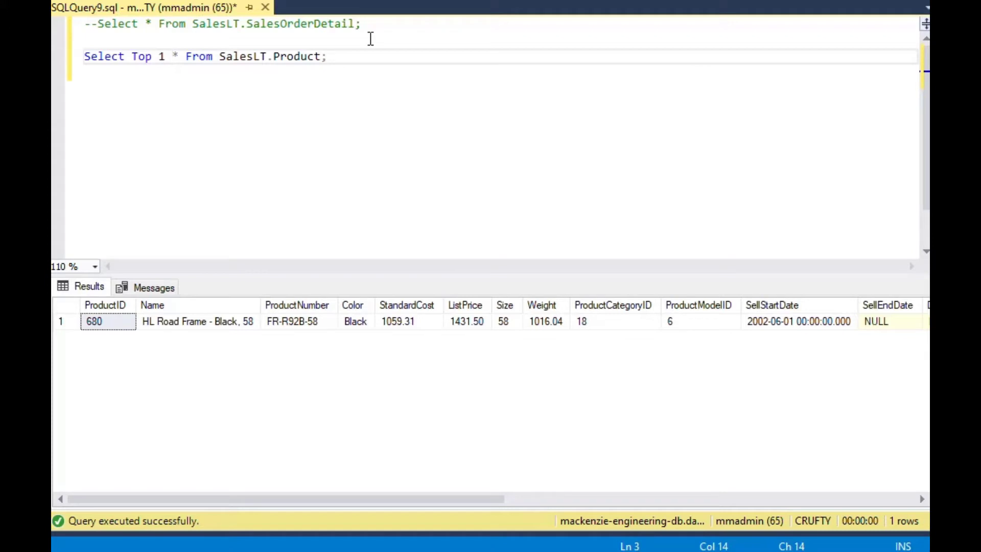
mouse_move(121, 342)
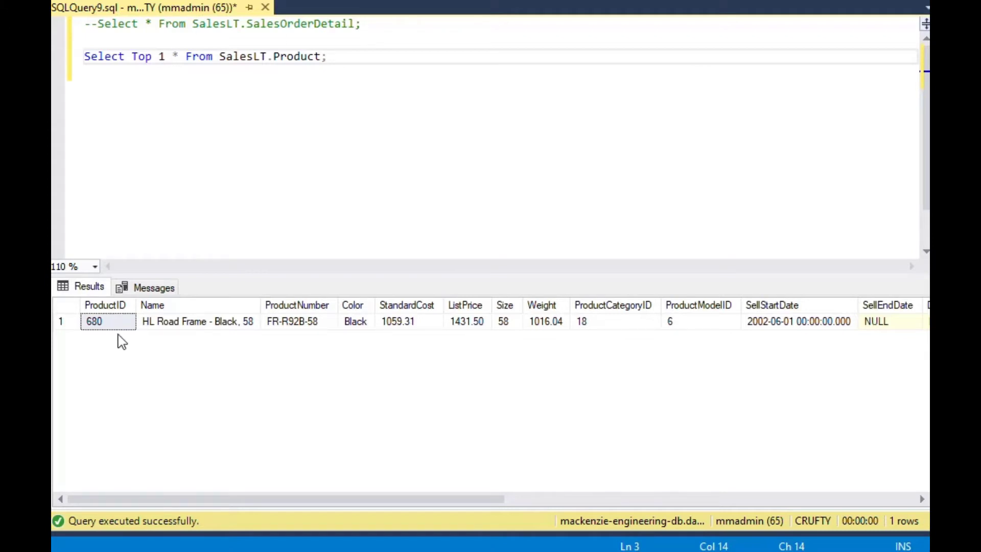
mouse_move(595, 337)
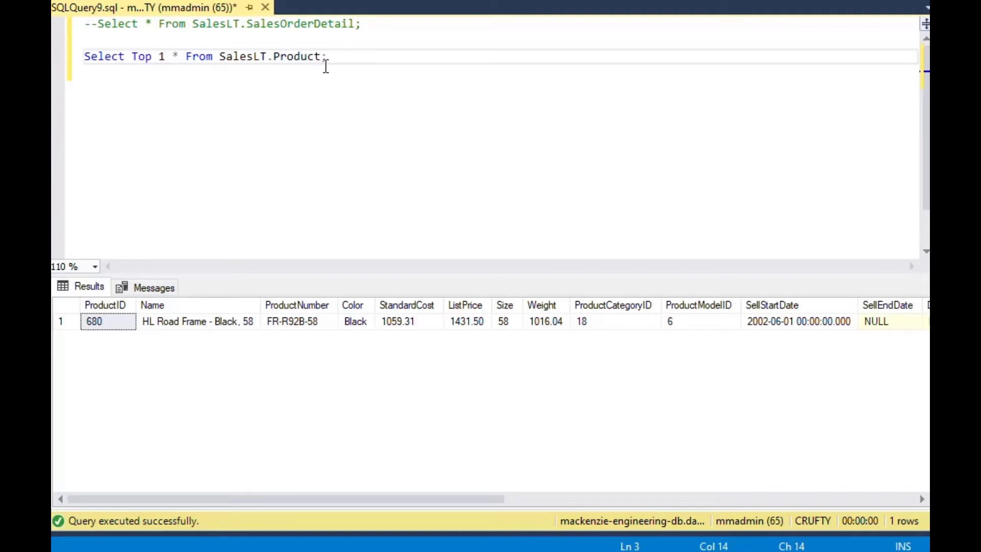
Step: Change the row limit from Top 1 to Top 10
left_click(214, 57)
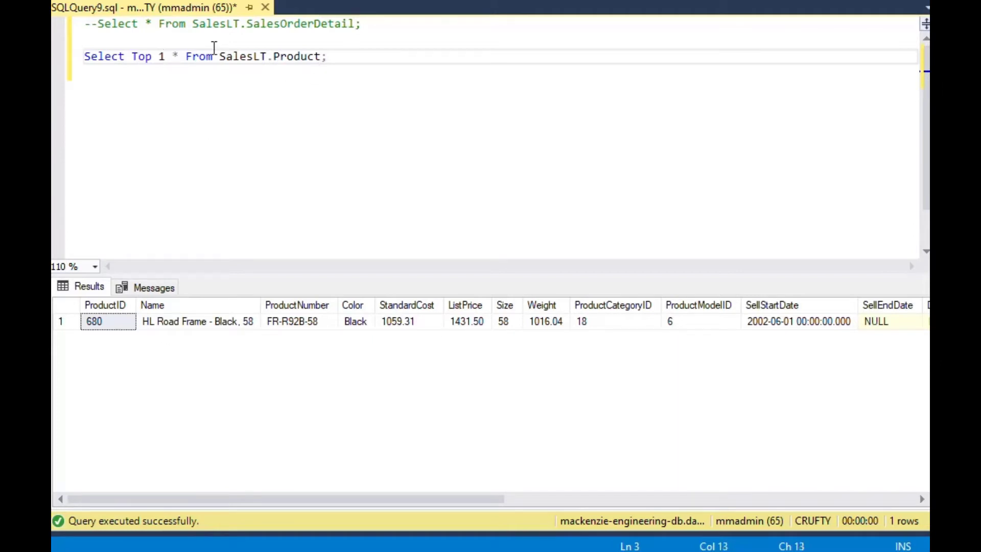
type("0")
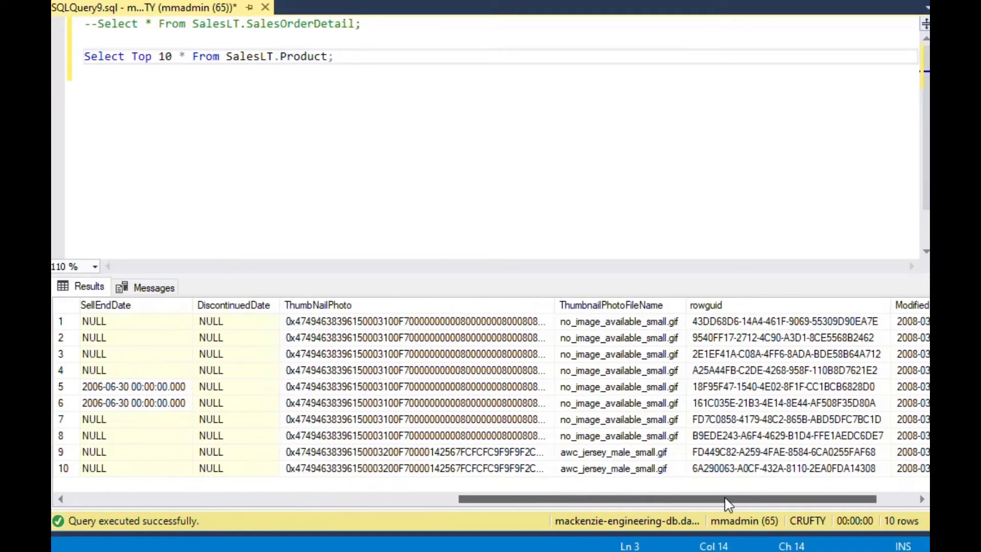
Step: Adjust the result grid while raising the Product query limit to Top 100
left_click_drag(725, 499, 542, 499)
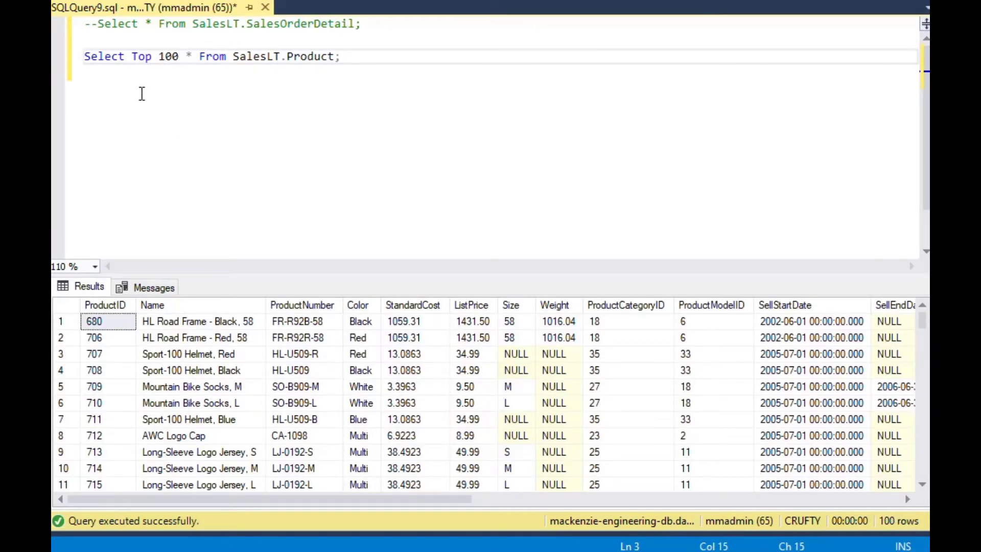
mouse_move(345, 72)
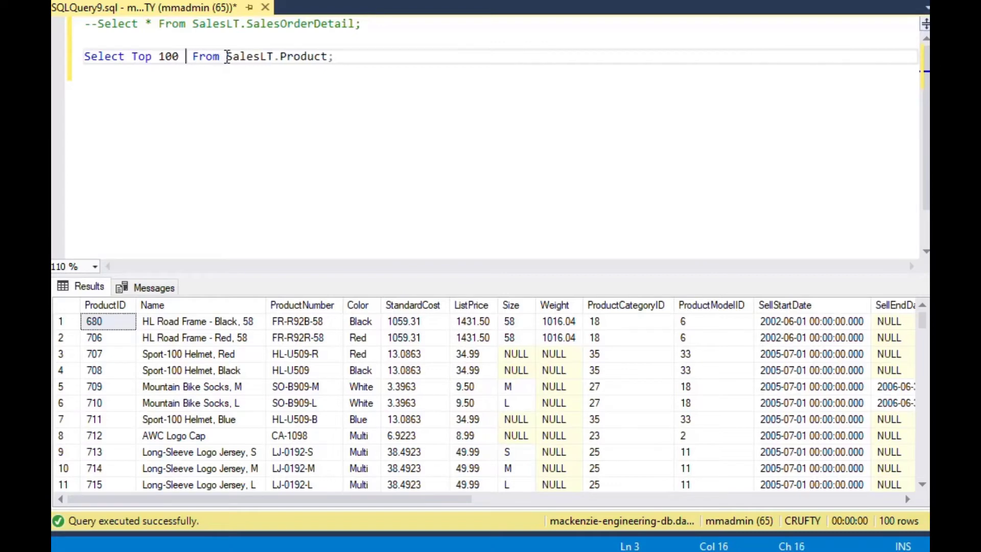
Step: Select only ProductID, Name, ProductNumber for the Top 10 products
type("Product")
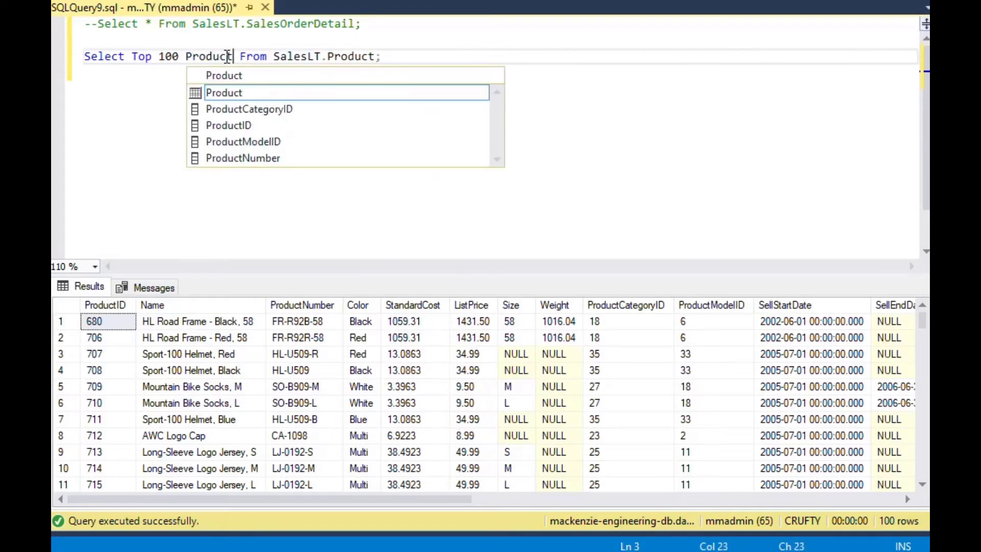
type("ID,")
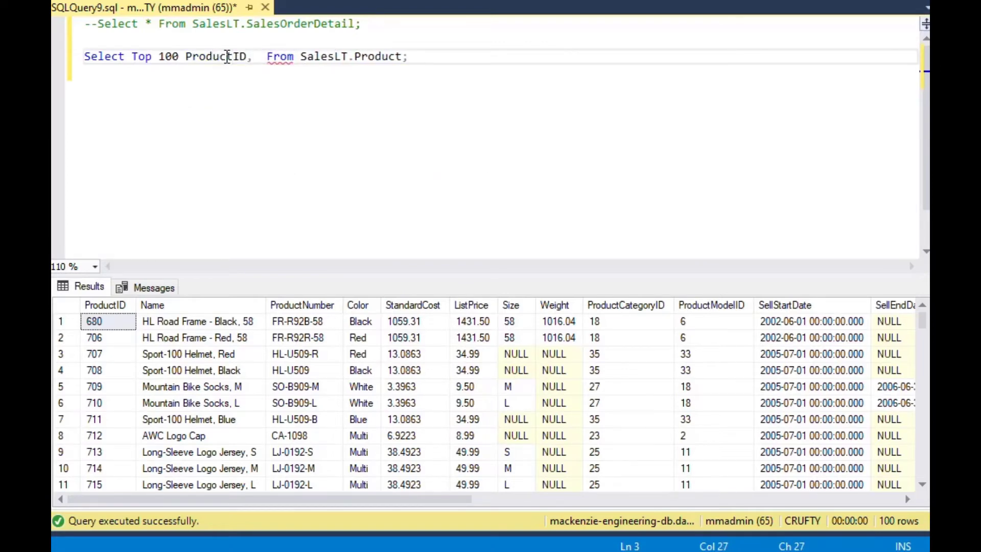
type("Name")
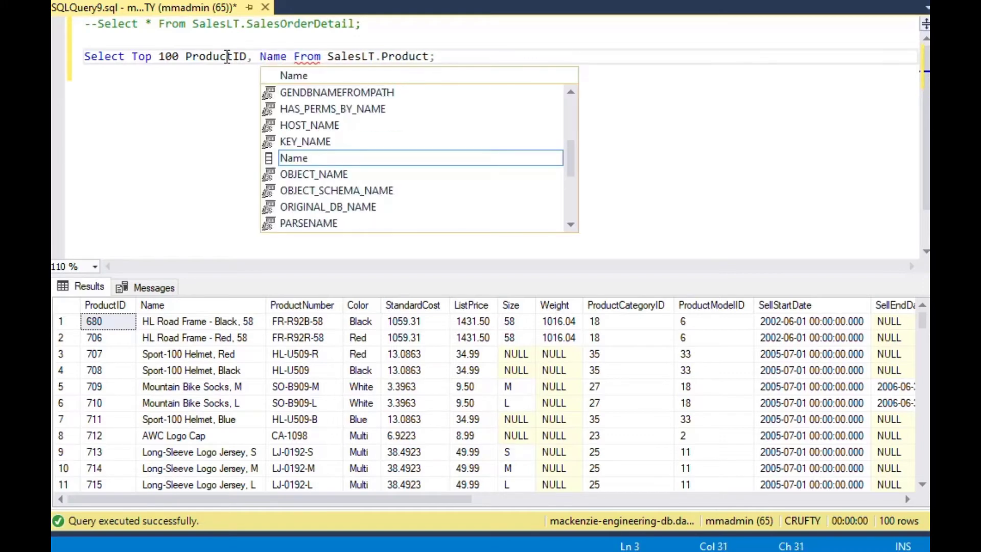
type(",")
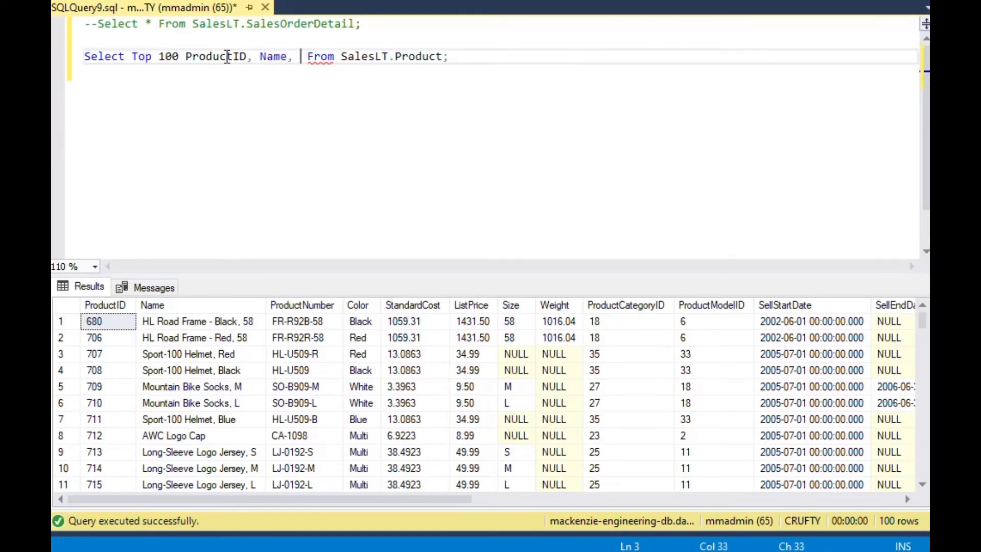
type("ProductNumber")
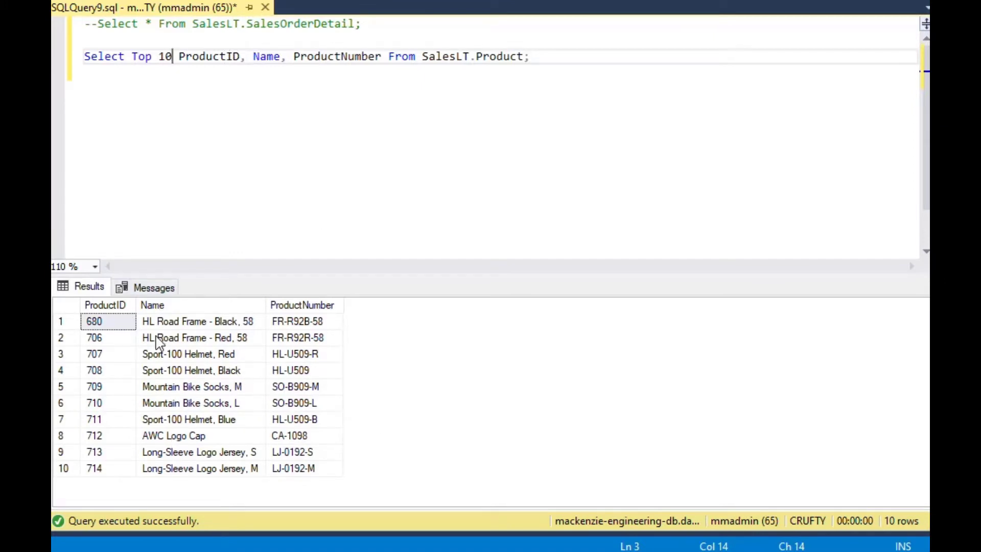
mouse_move(266, 56)
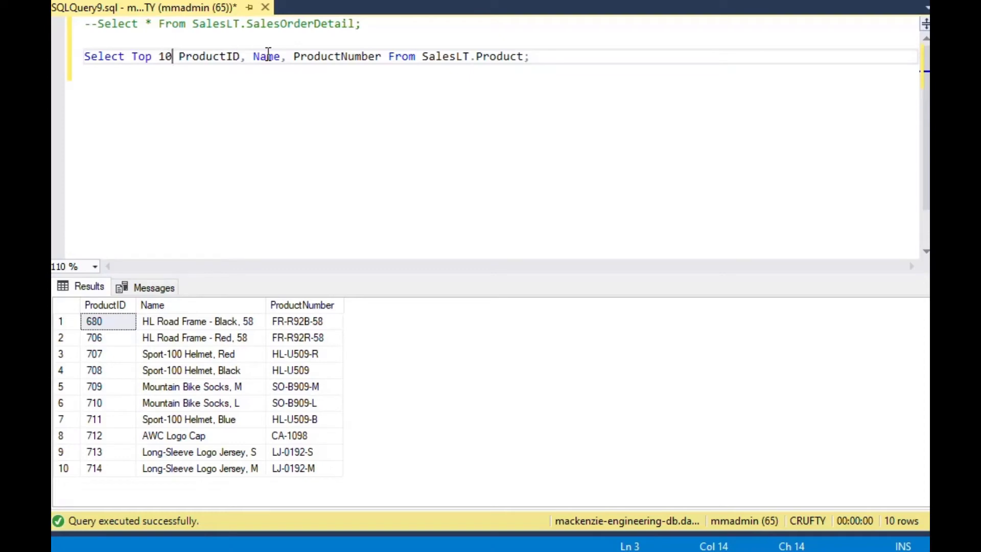
double_click(212, 56)
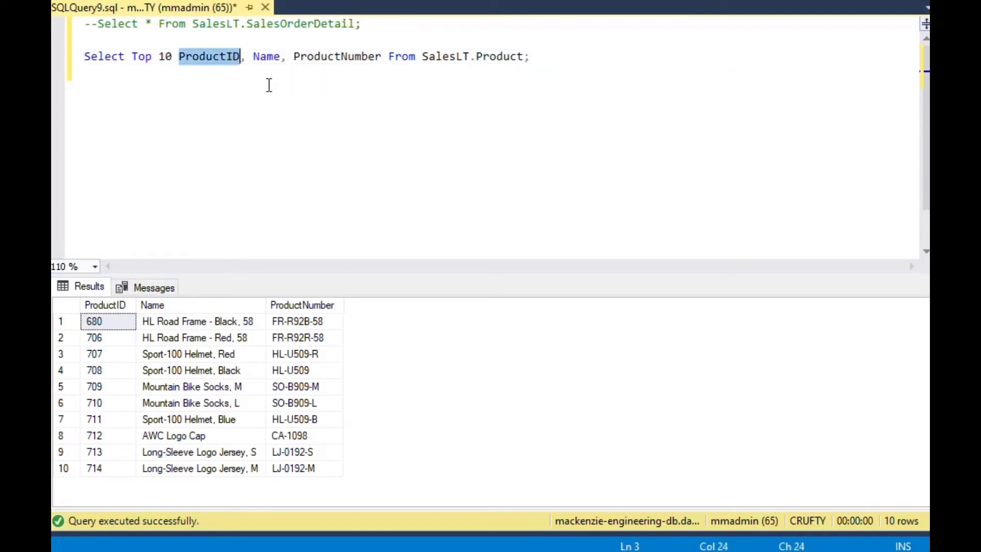
double_click(337, 56)
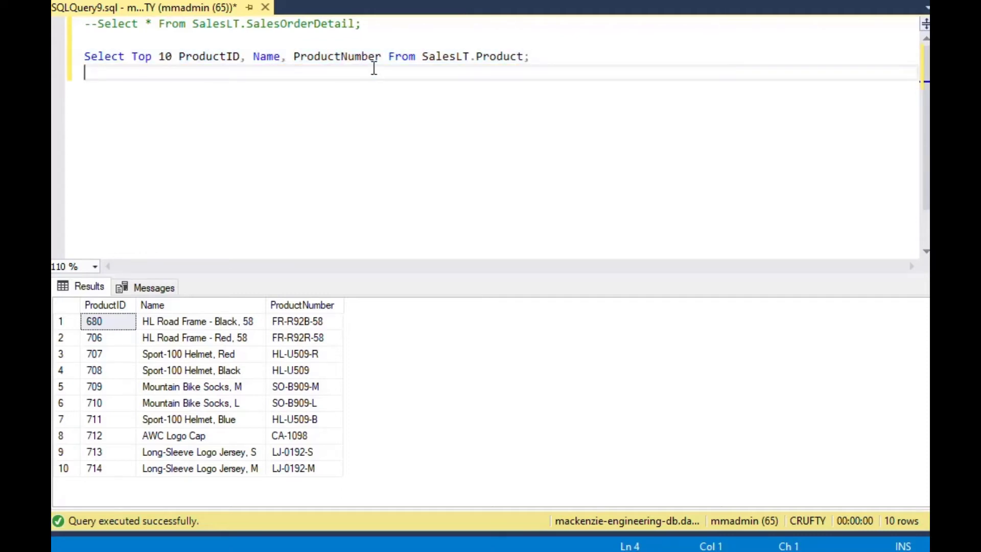
mouse_move(288, 70)
type(", Lis")
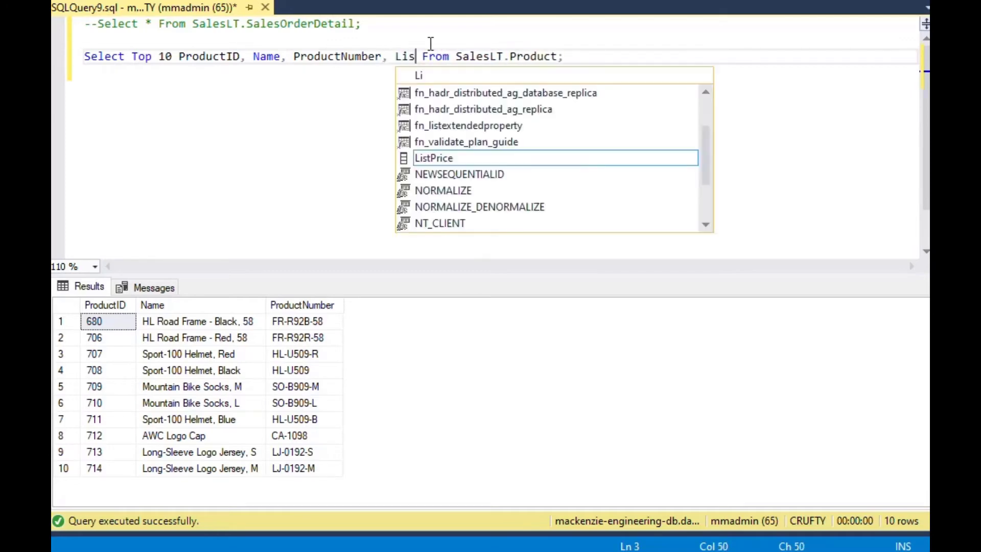
Step: Add ListPrice and lay out each column, the From clause and semicolon on separate lines
key("Tab")
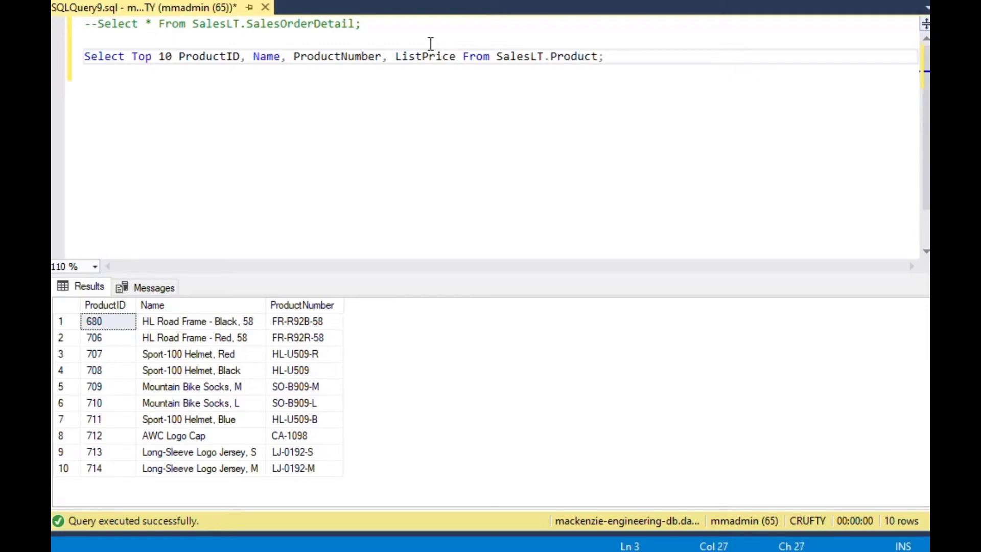
key("Enter")
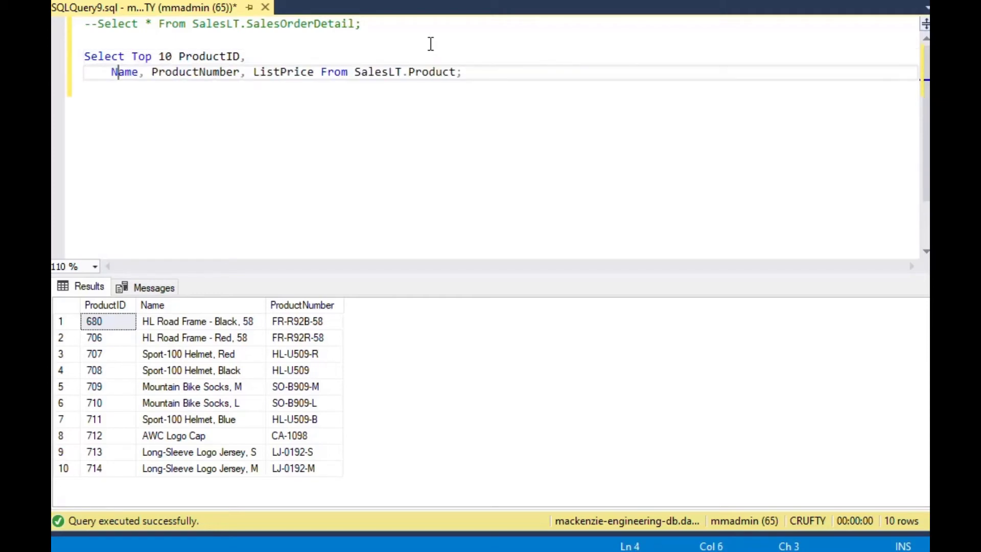
key("Enter")
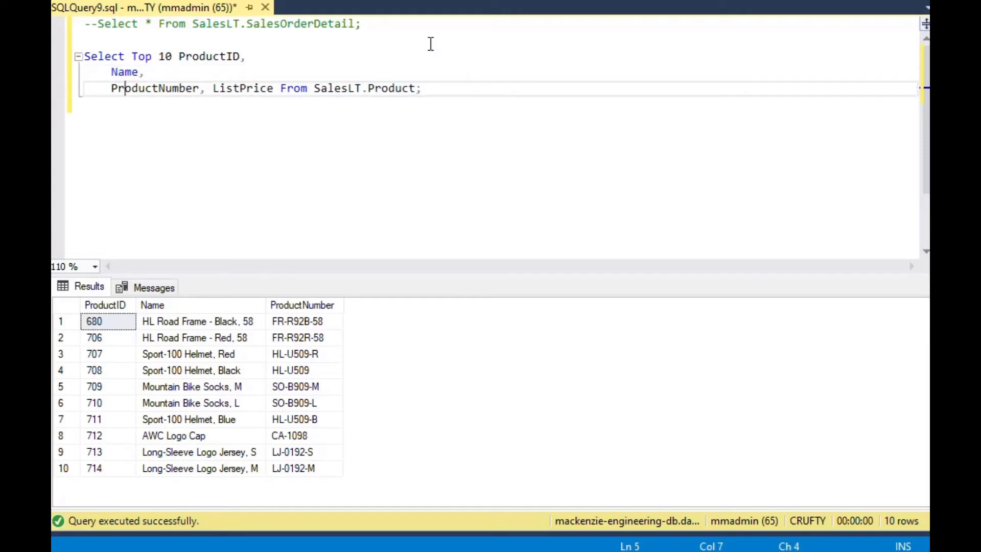
key("Enter")
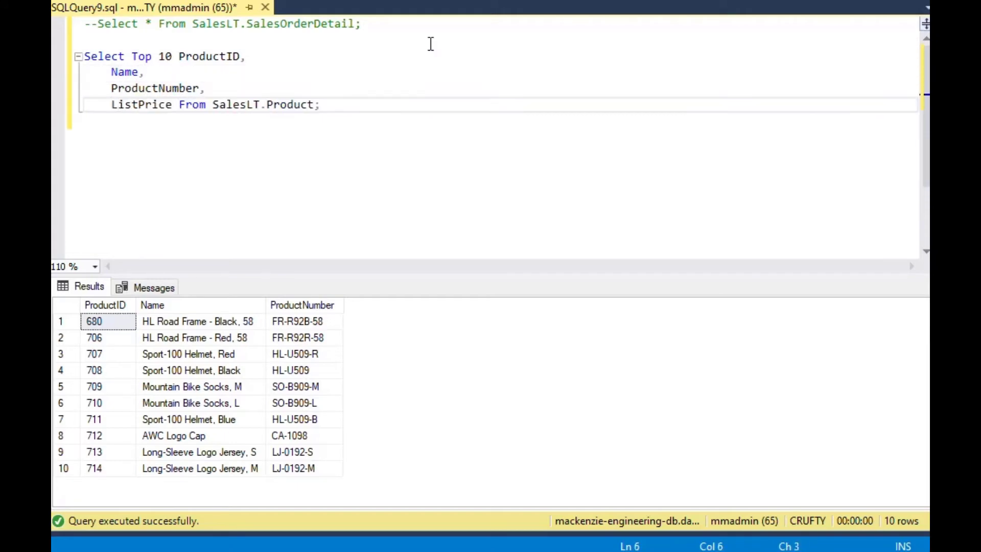
key("Enter")
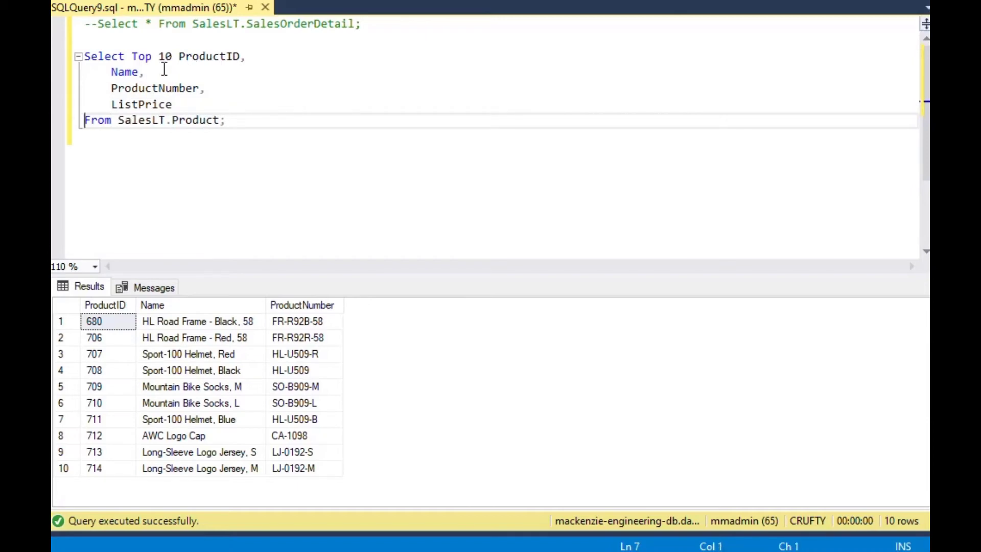
left_click(400, 121)
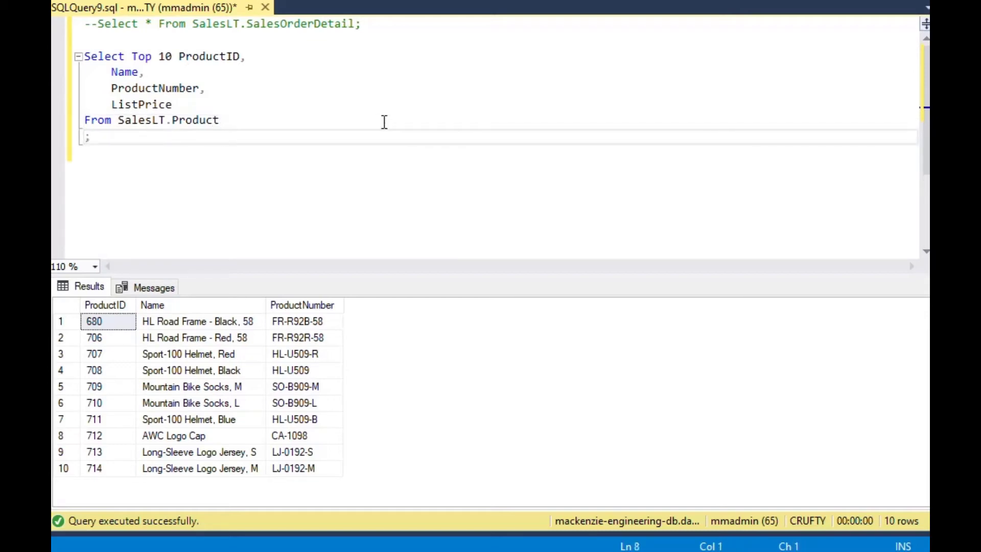
Step: Sort the query with Order By ListPrice Desc and run it
type("Order By L")
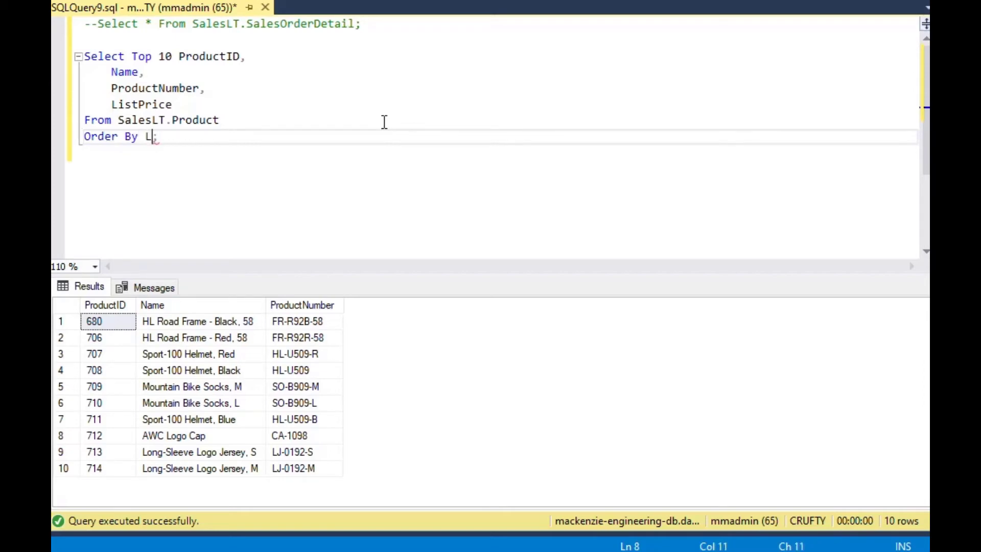
type("istPrice Des")
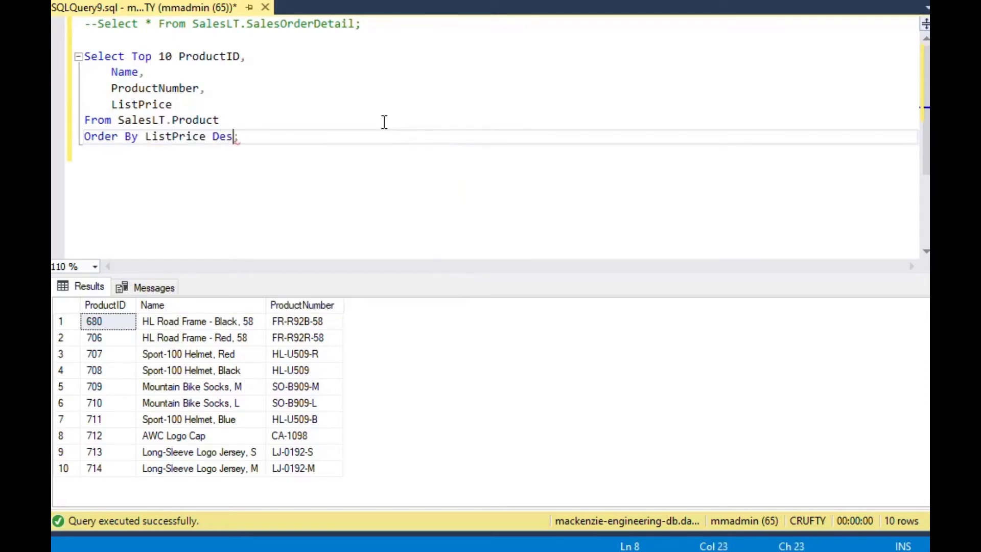
type("c")
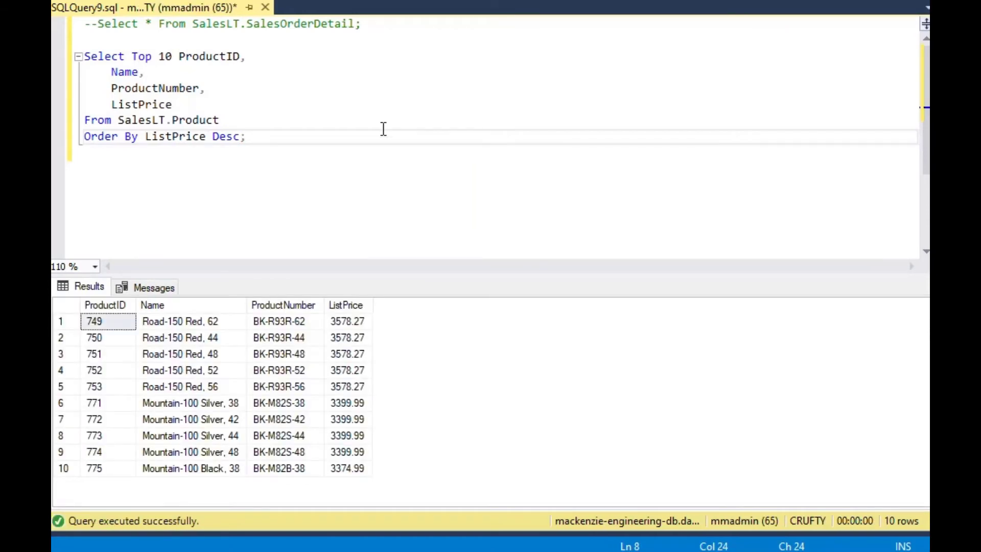
left_click(348, 321)
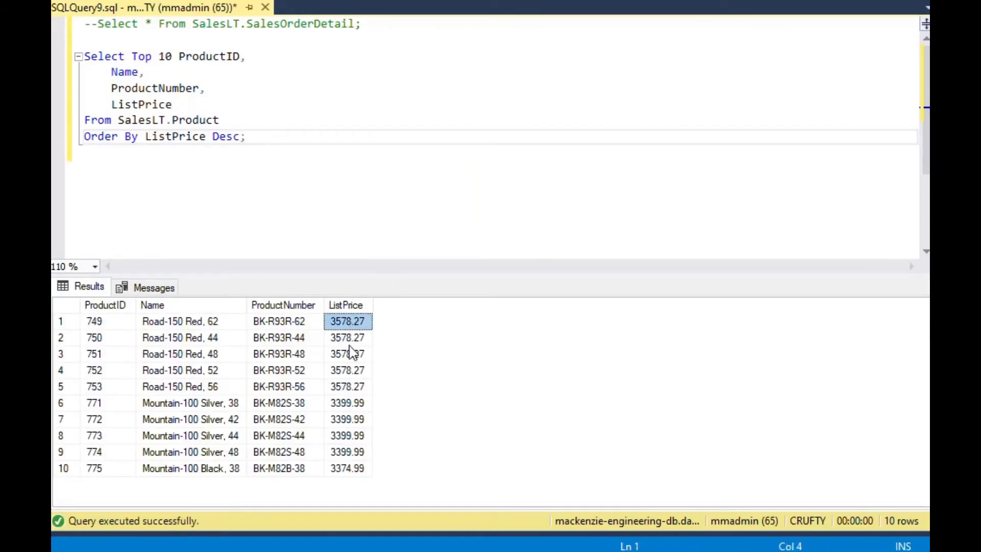
mouse_move(353, 473)
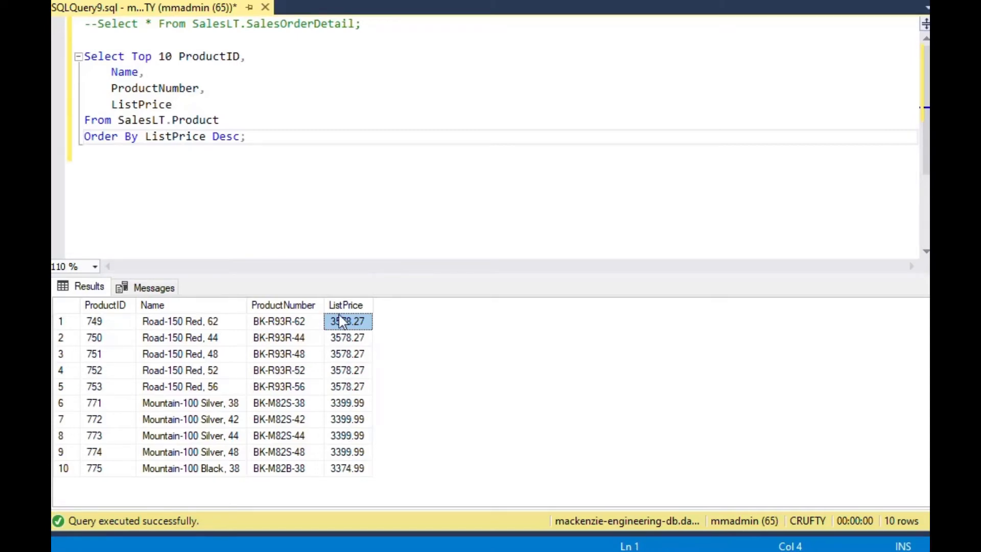
Step: Annotate the Order By line with a --very important! comment
left_click(254, 137)
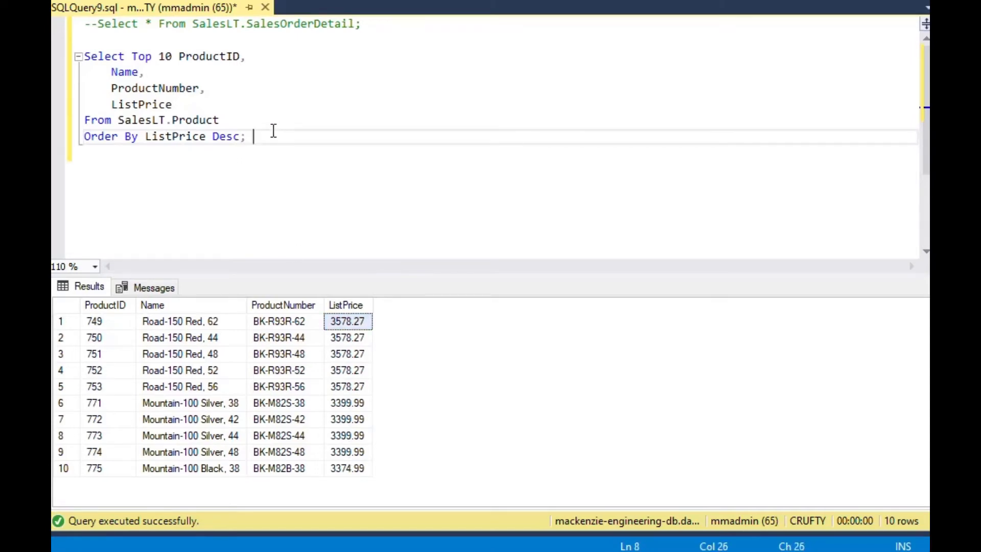
type("--very imp")
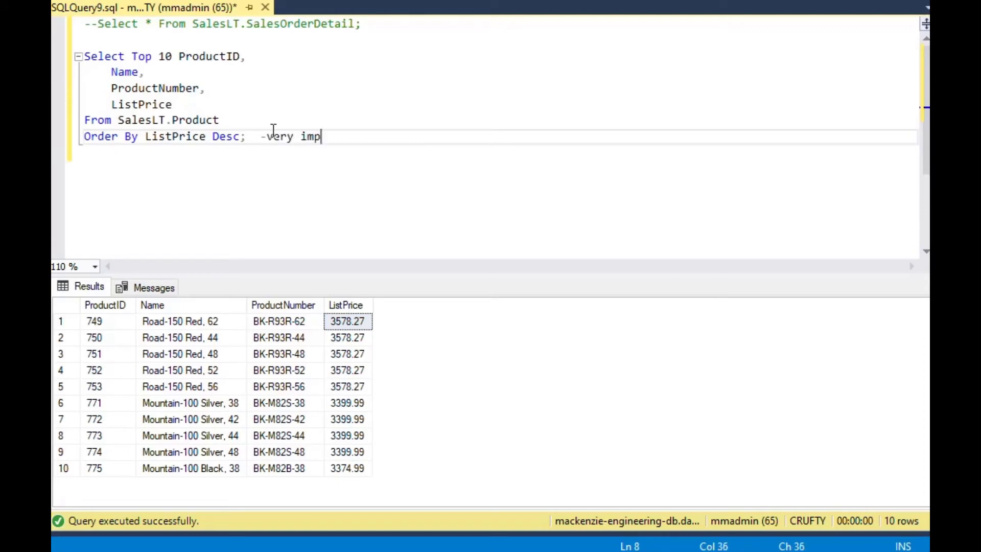
type("ortant!")
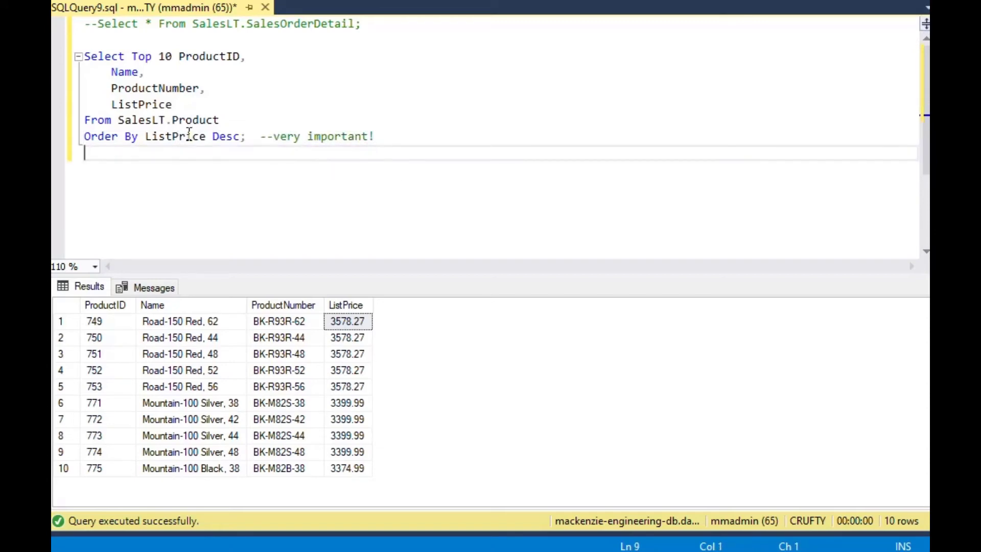
Step: Replace ListPrice with Name Desc in Order By and run, listing from Women's Tights down
left_click(202, 137)
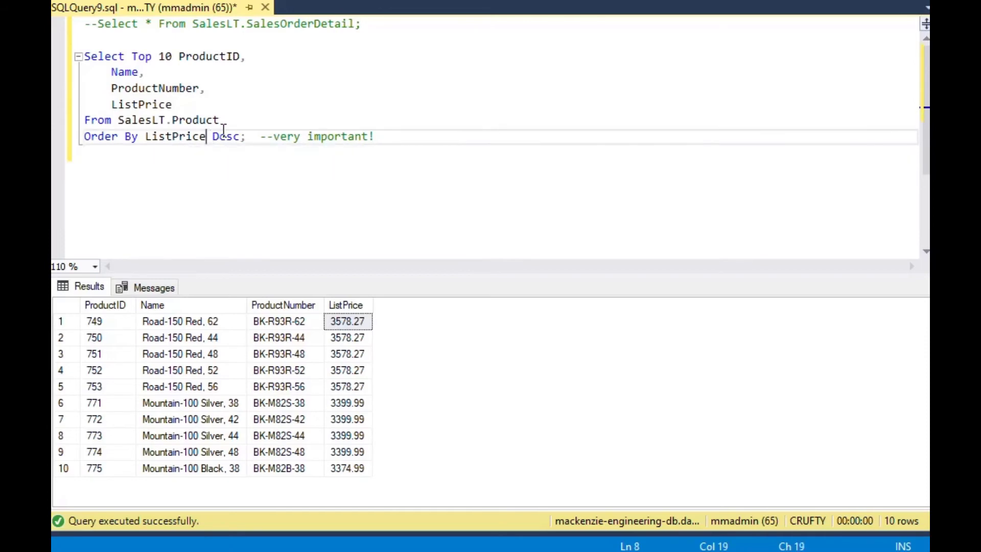
key("BackSpace")
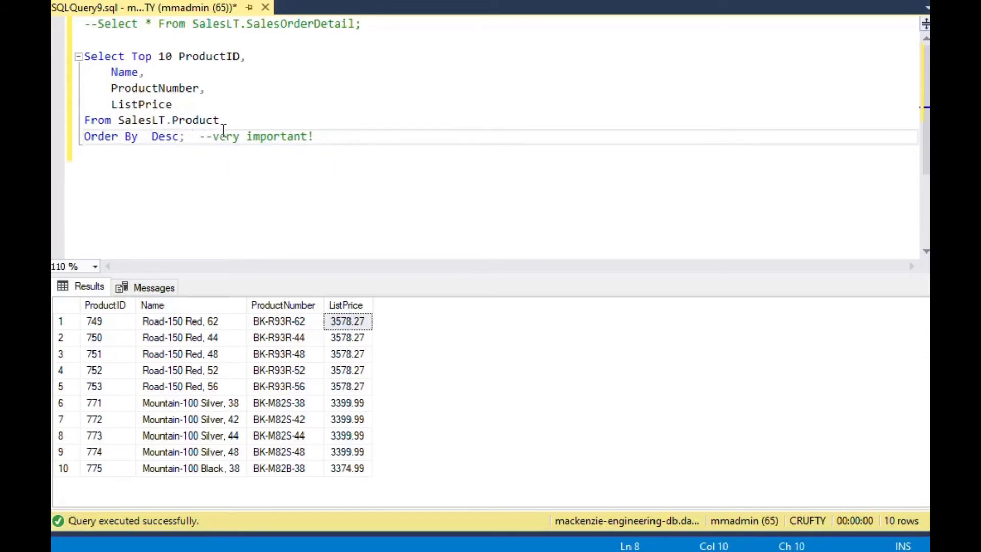
type("Name")
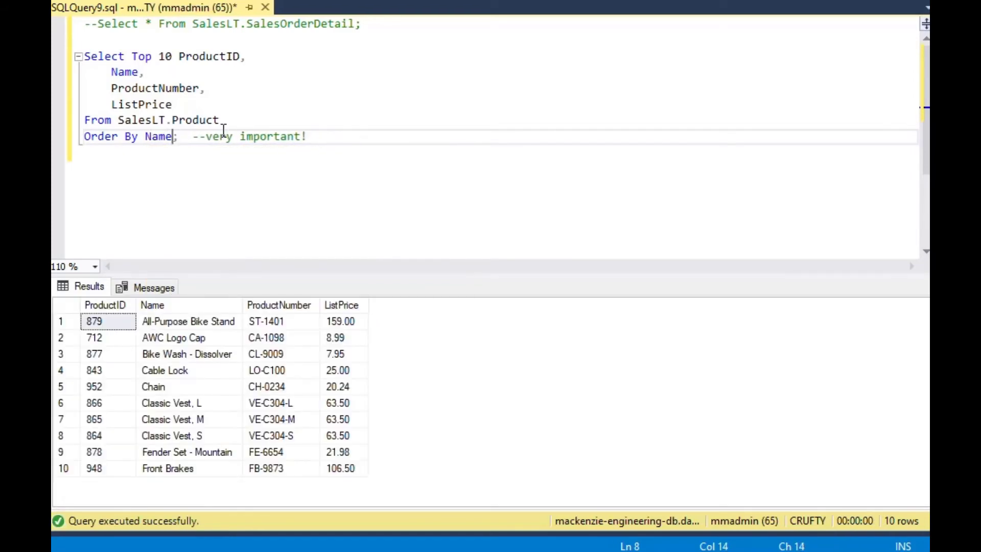
mouse_move(233, 148)
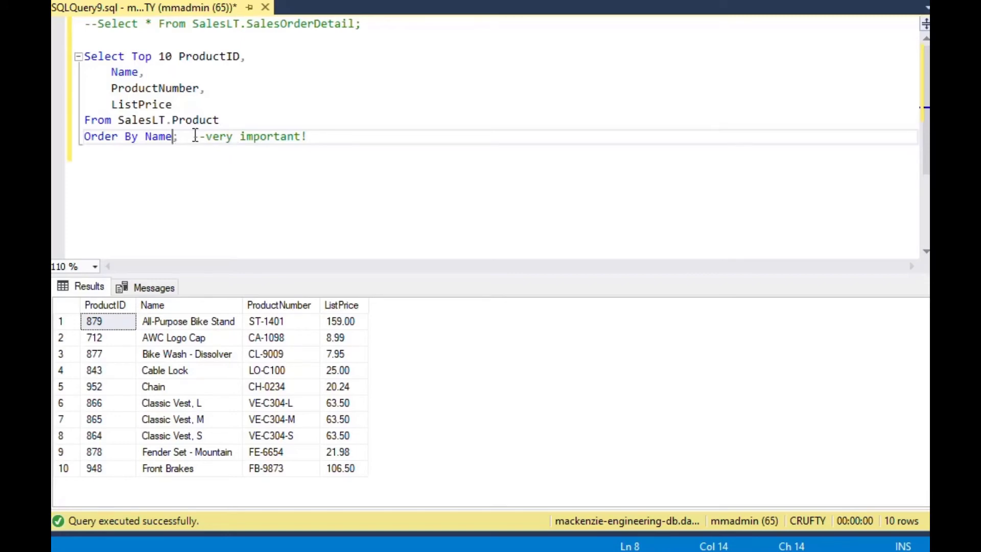
type("Desc")
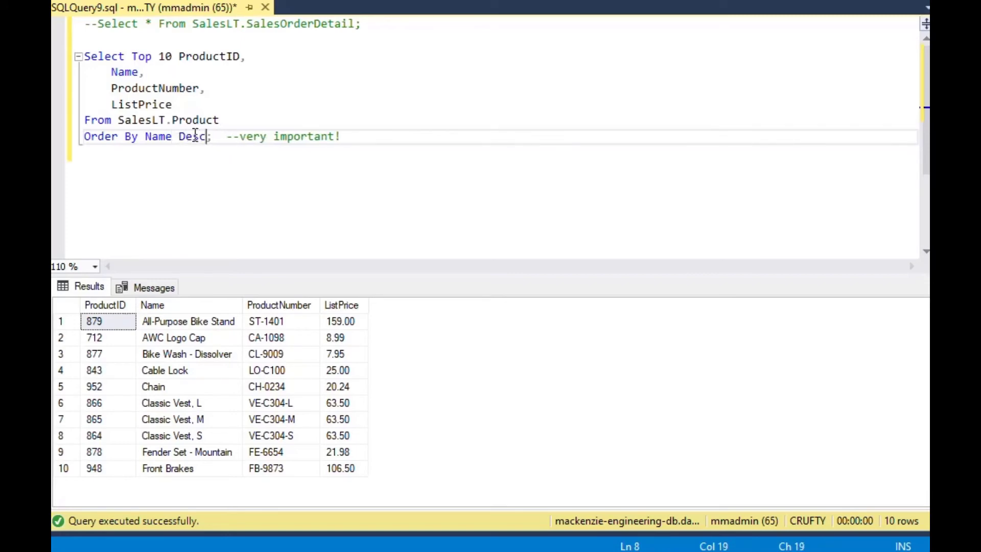
key("F5")
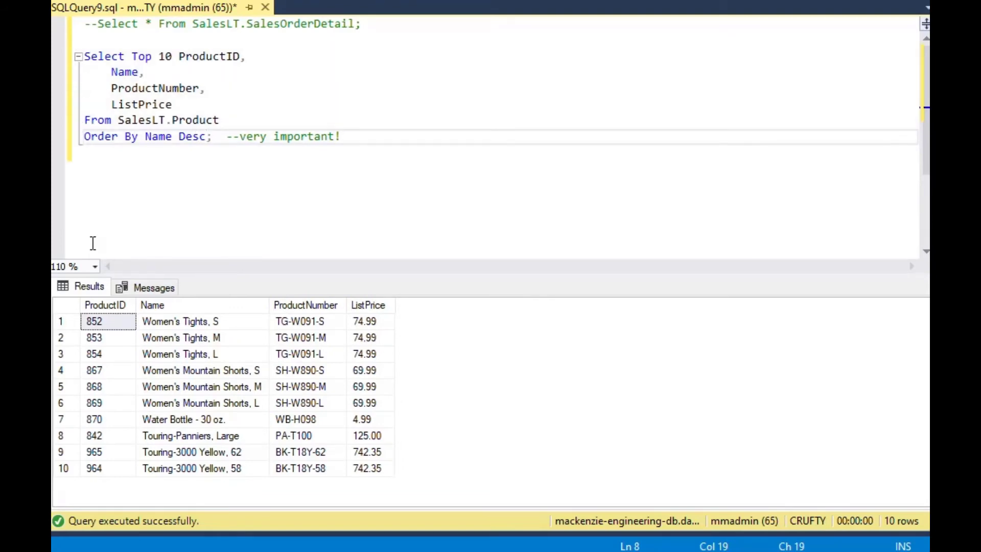
mouse_move(203, 427)
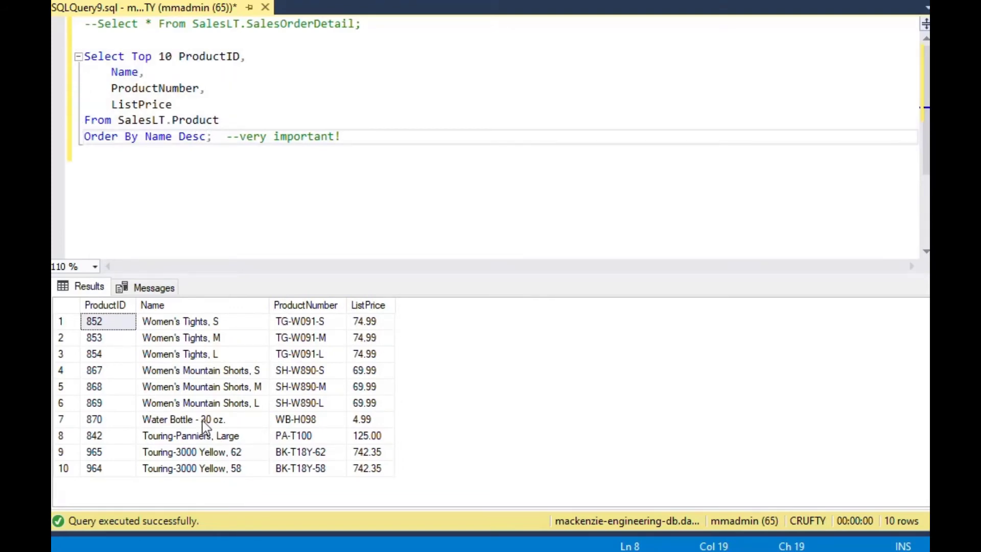
left_click(180, 321)
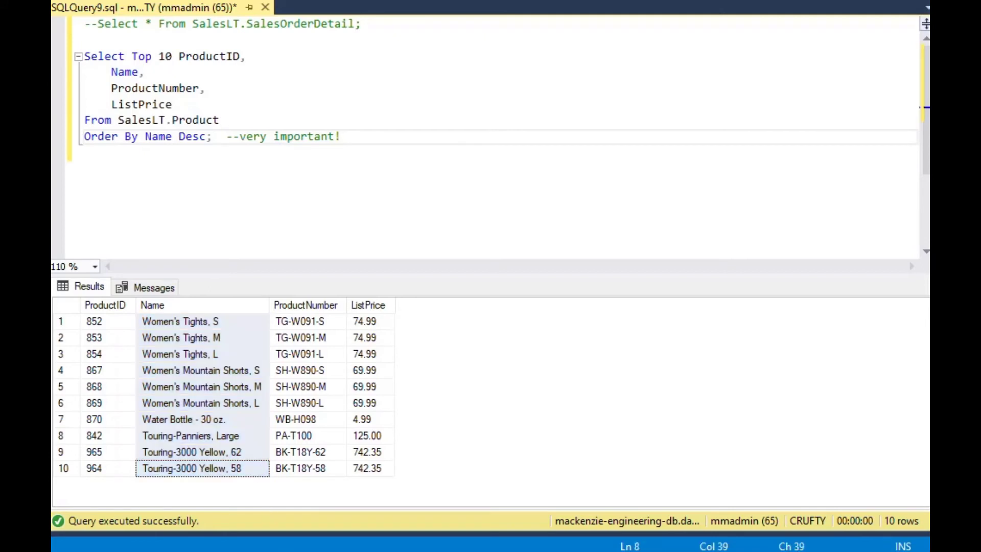
mouse_move(200, 61)
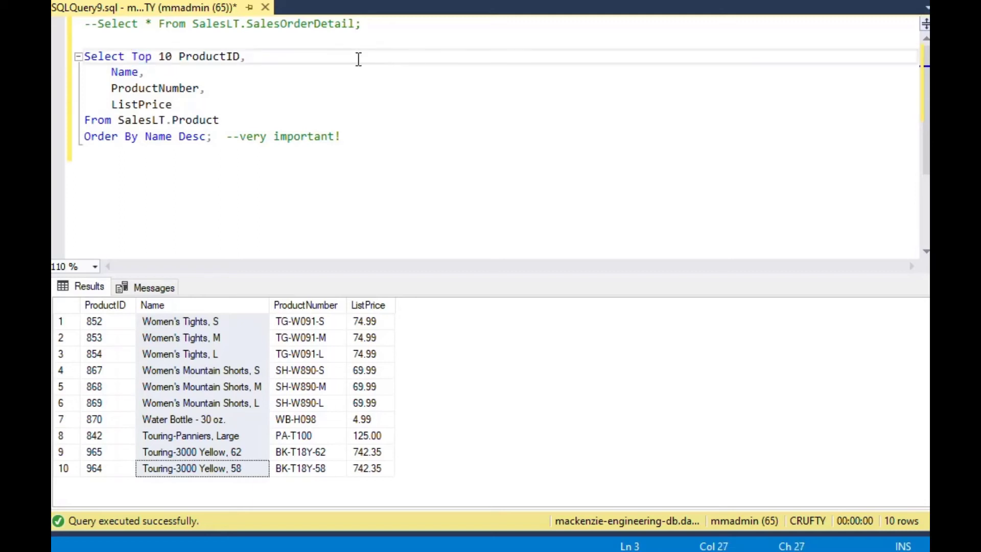
Step: Comment Top as --similar to Limit in Oracle and other db, then remove Top 10
type("--si")
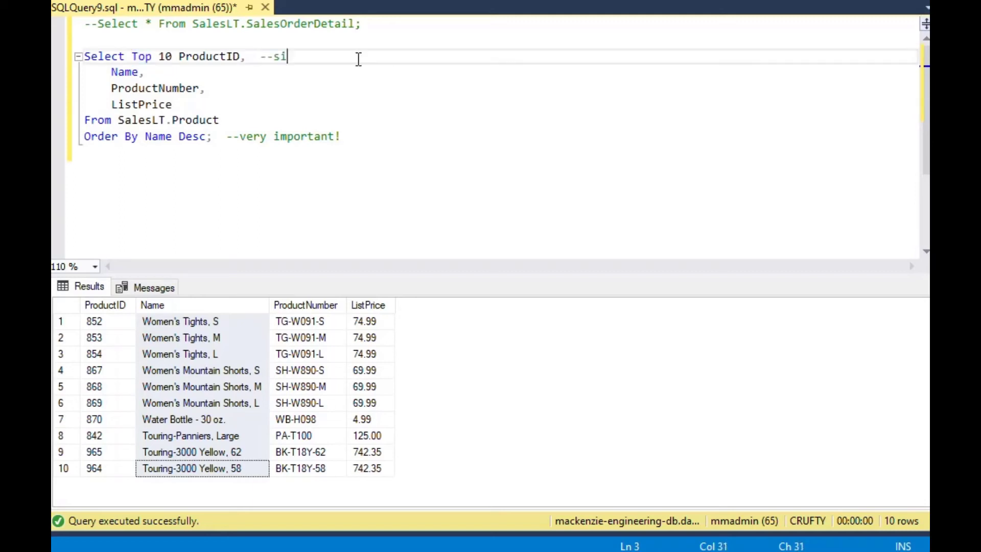
type("milar to LI")
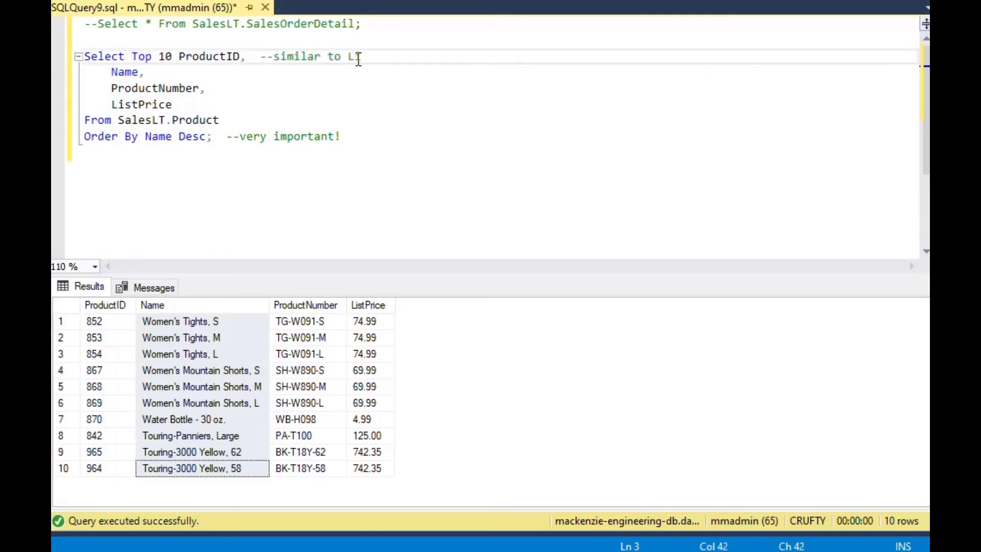
type("imit in Oracle and")
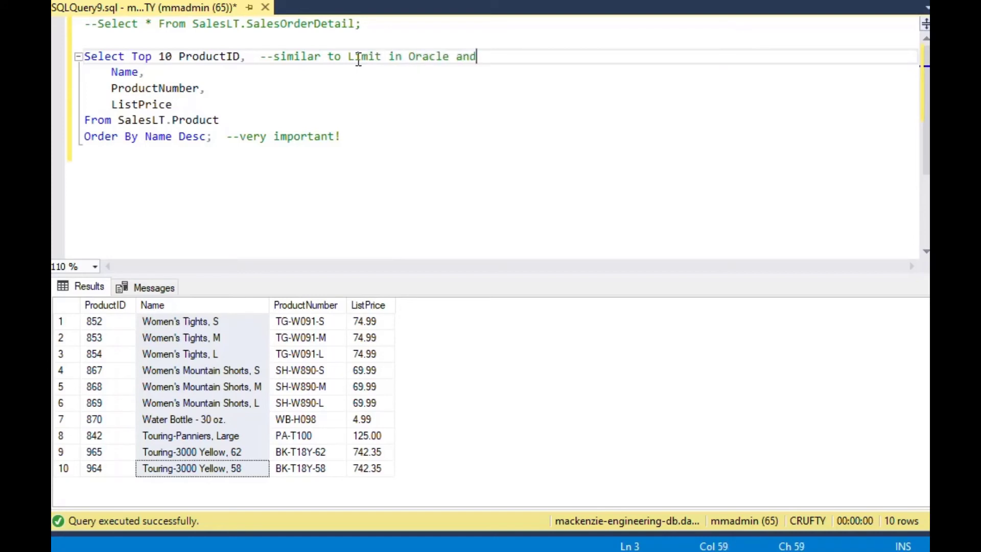
type("other db")
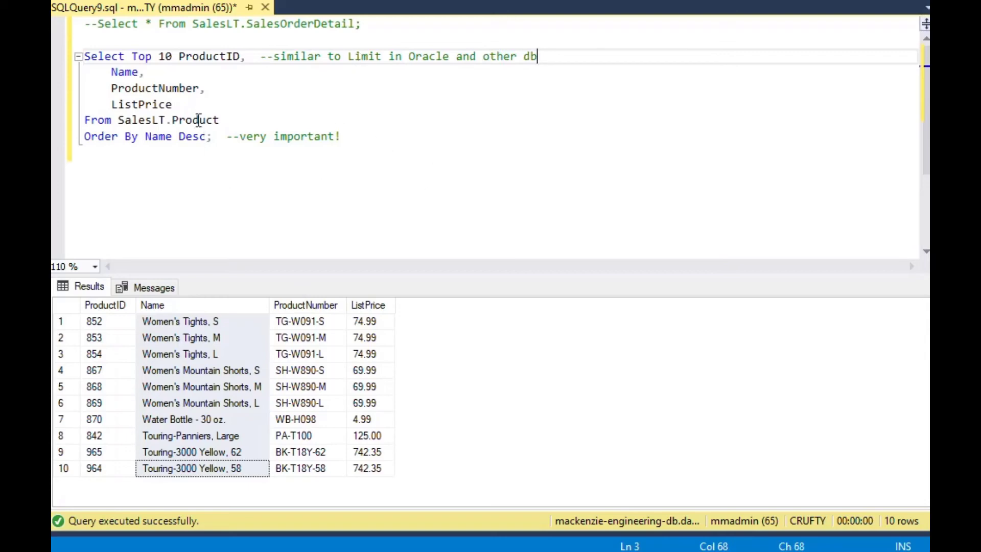
double_click(141, 56)
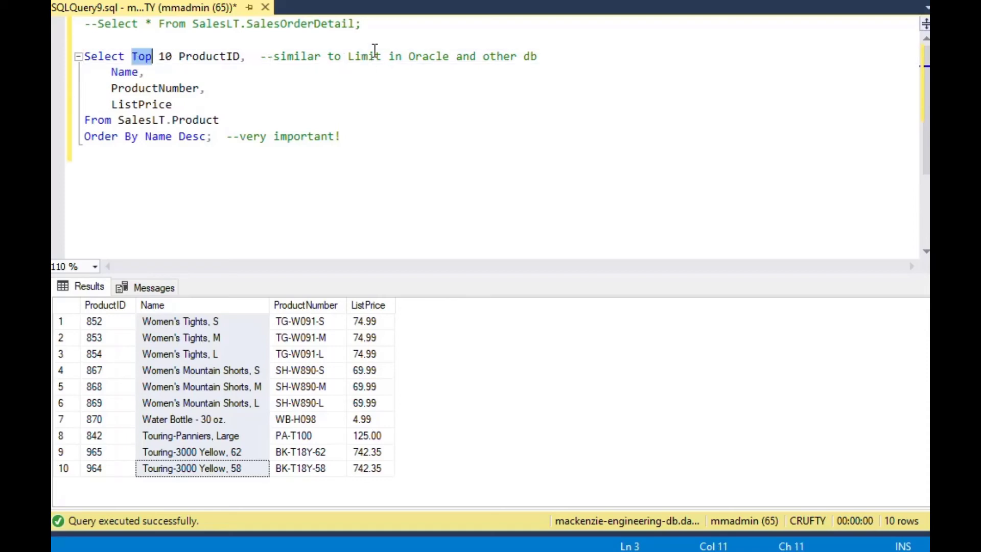
double_click(364, 57)
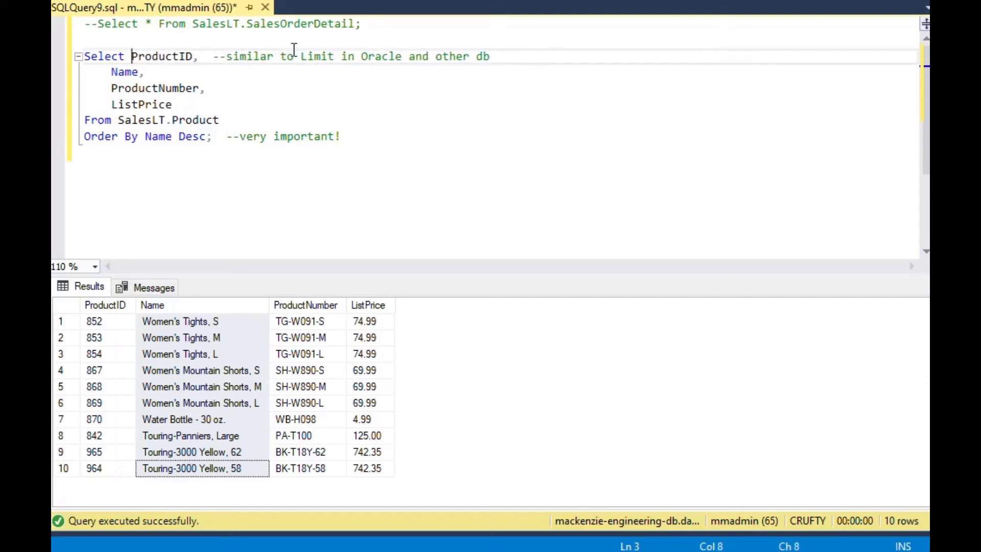
Step: Append Limit 3 after Name Desc and run, producing an incorrect syntax error near Limit
left_click(132, 120)
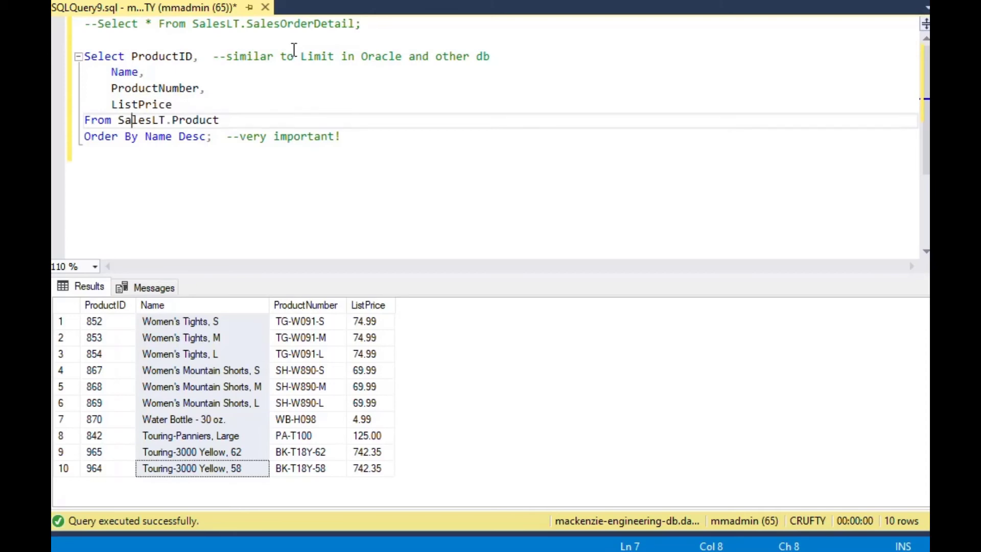
left_click(206, 137)
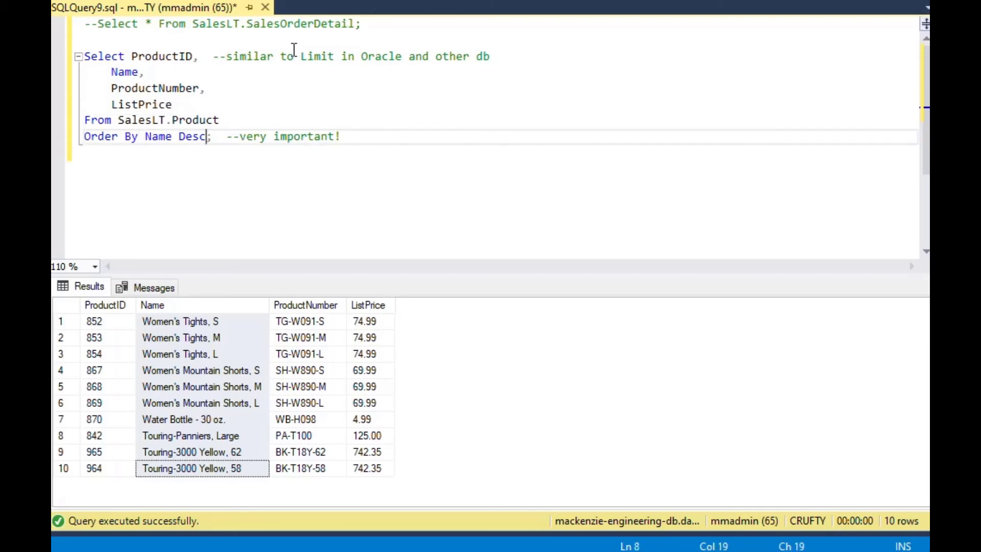
type("Limi t")
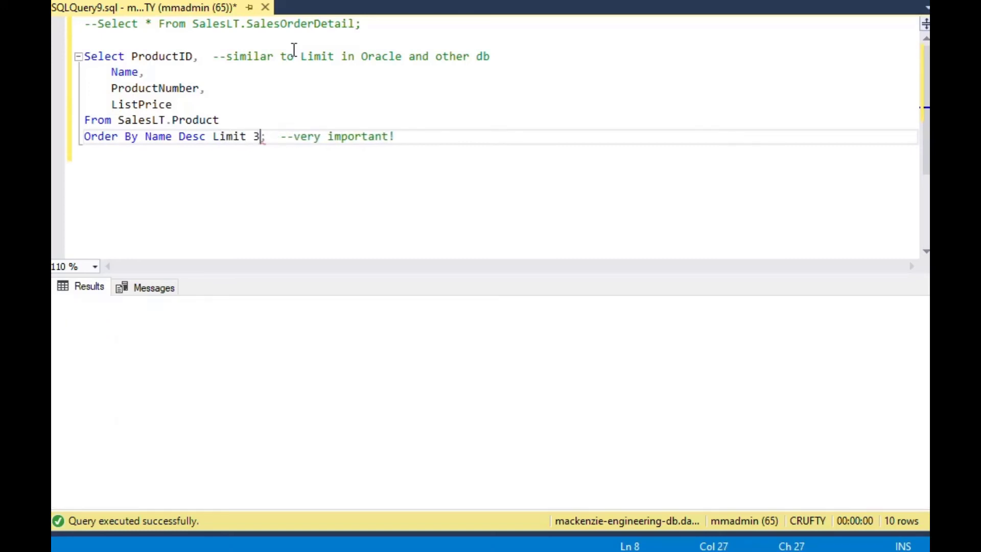
key("F5")
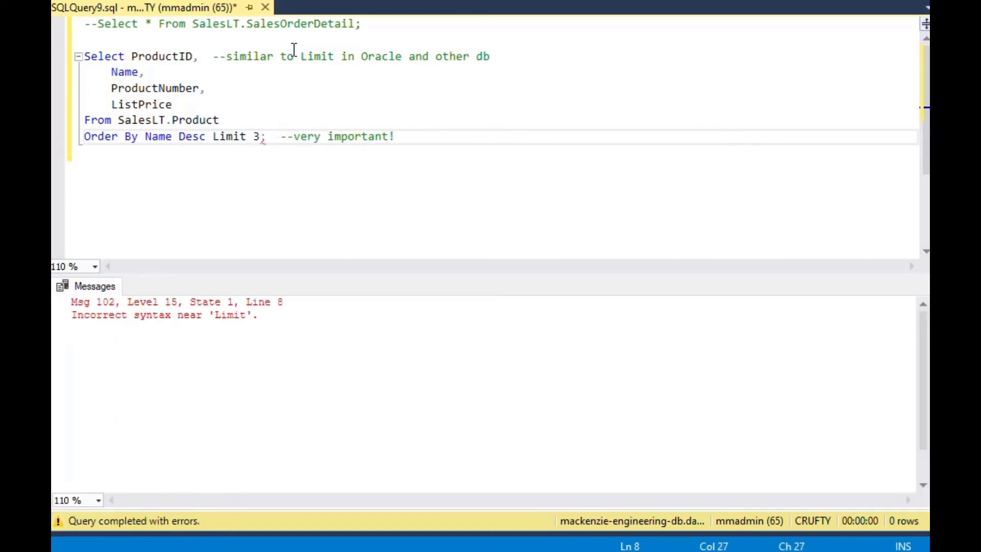